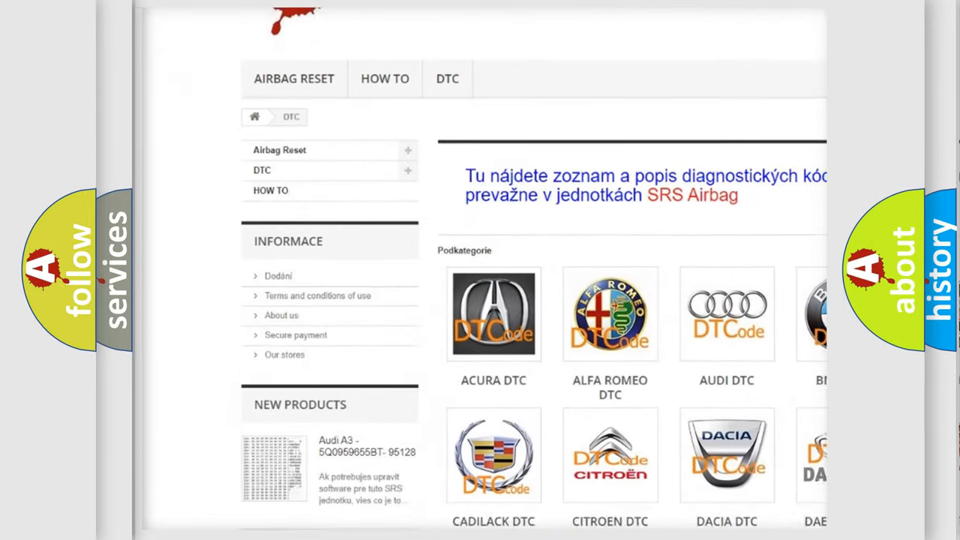
pyautogui.scroll(-3)
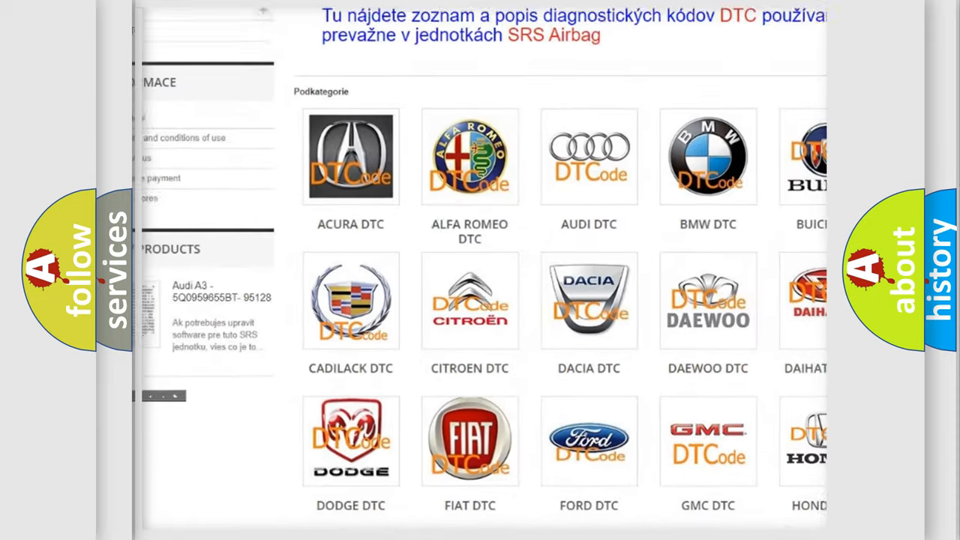
pyautogui.scroll(-3)
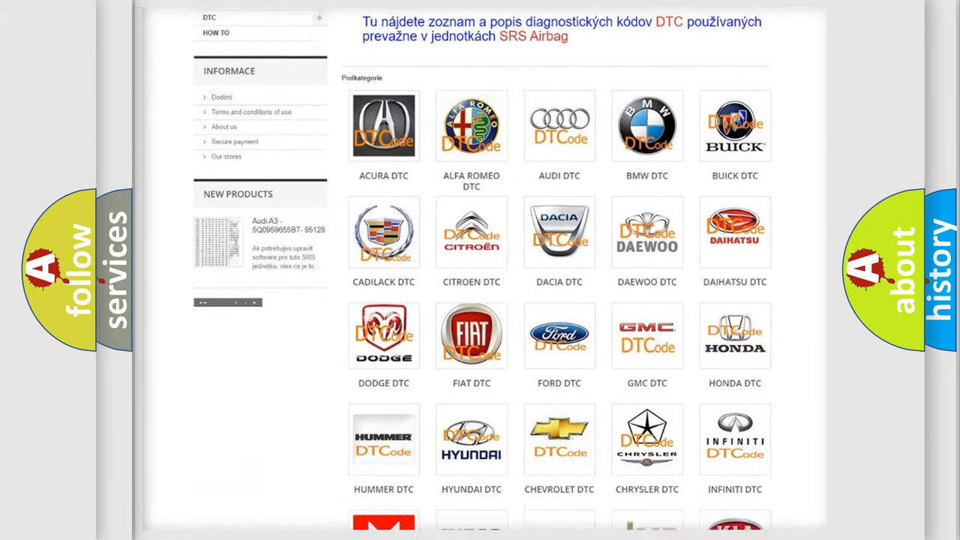
pyautogui.scroll(-3)
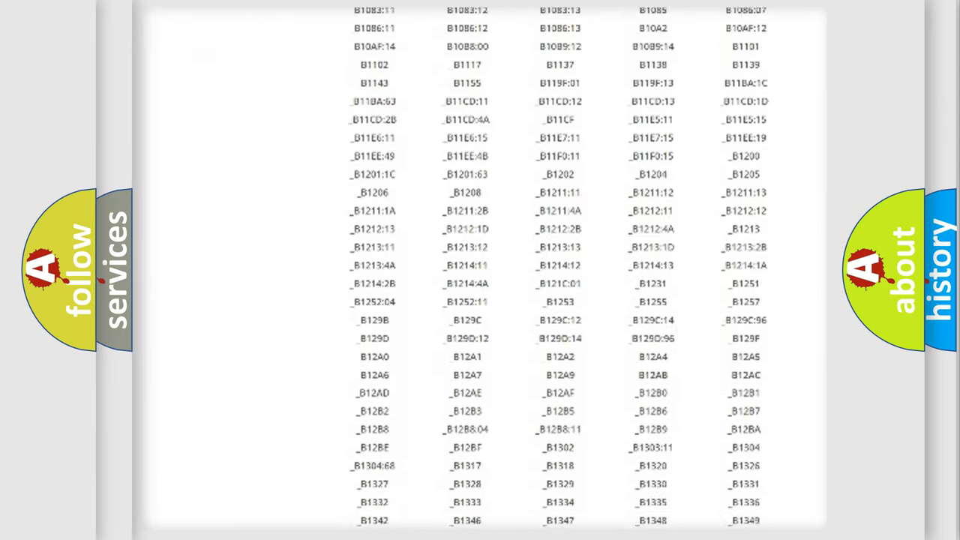
pyautogui.scroll(-3)
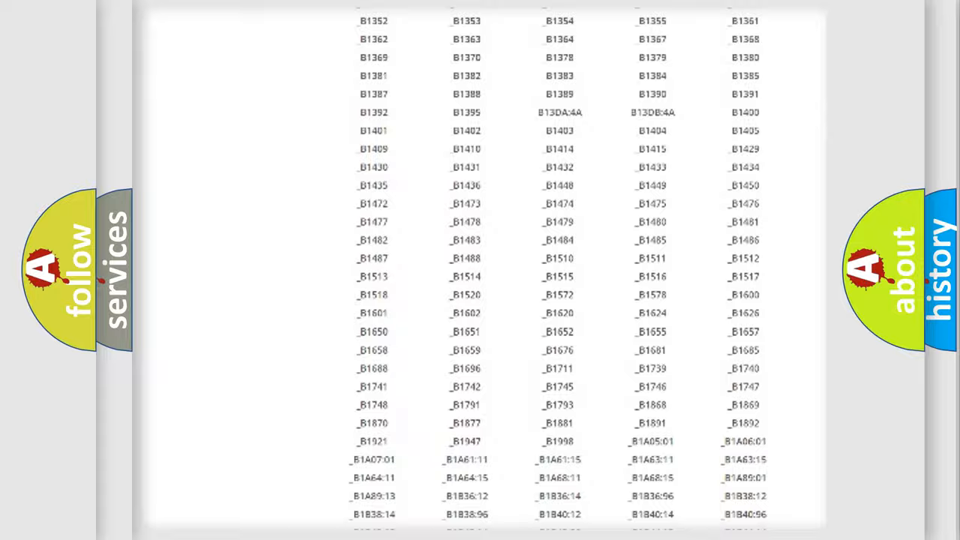